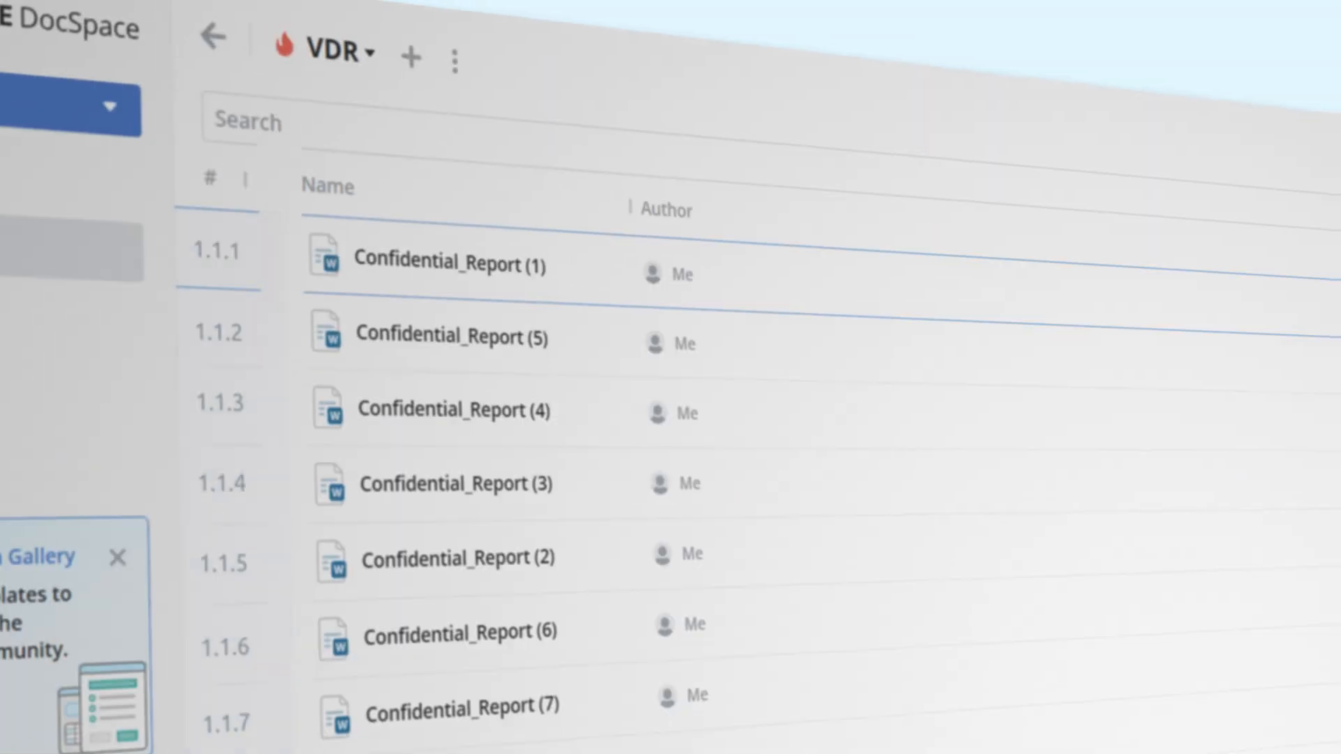
Enable file lifetime so files older than 12 days are moved to trash or deleted permanently
{"action": "scroll", "scroll_direction": "down", "scroll_amount": 3}
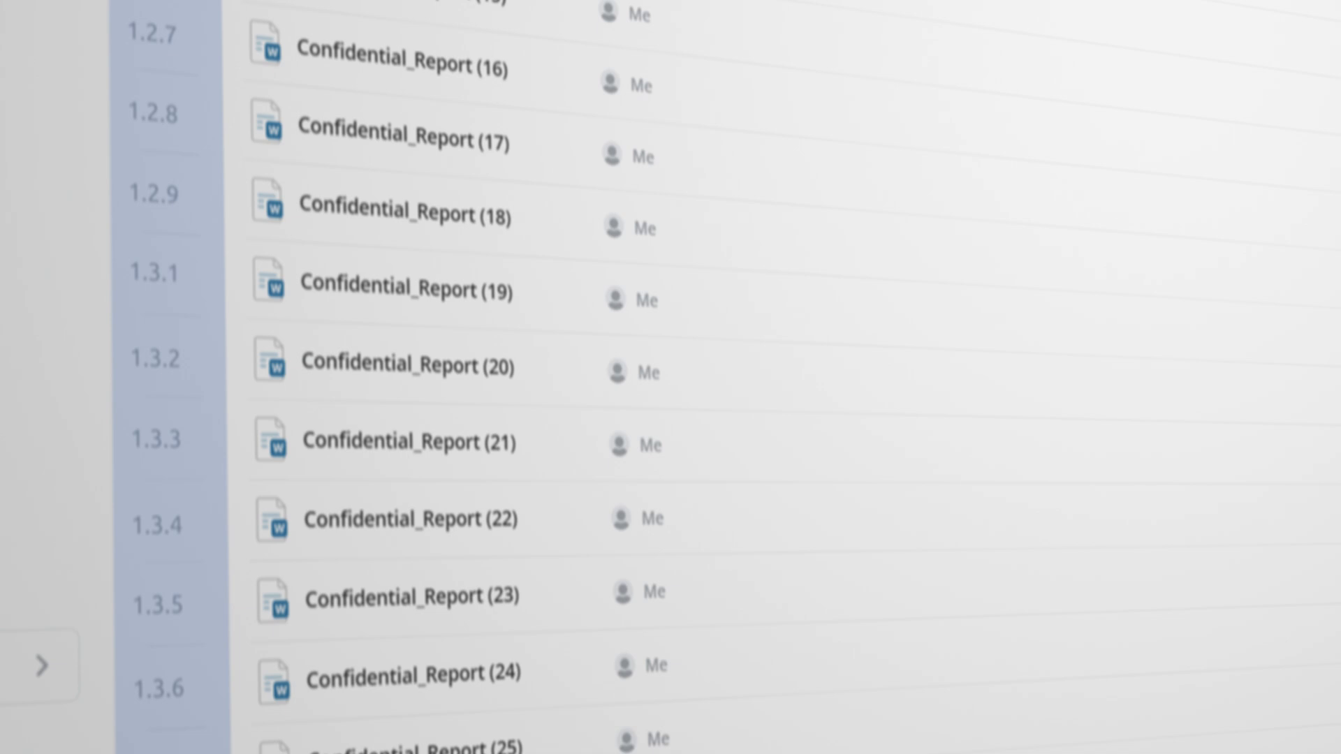
{"action": "left_click", "coordinate": [1232, 617]}
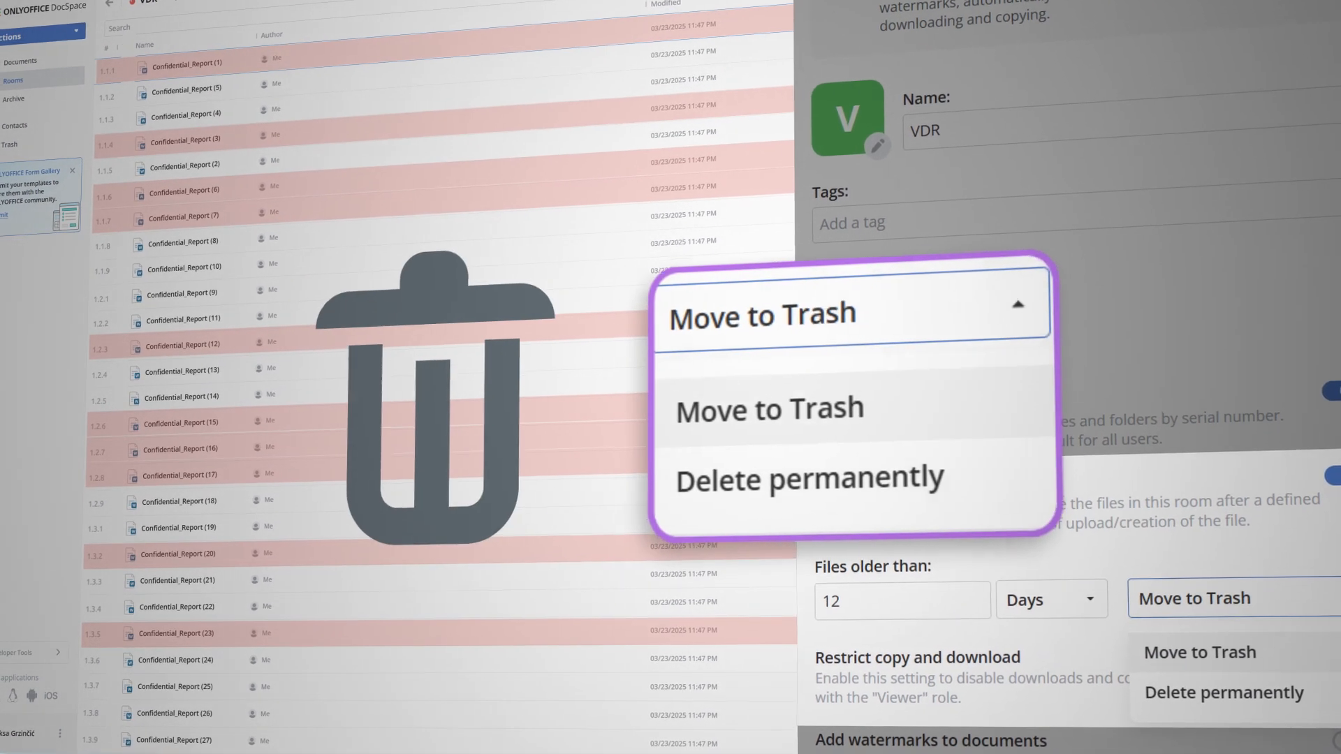
{"action": "left_click", "coordinate": [809, 478]}
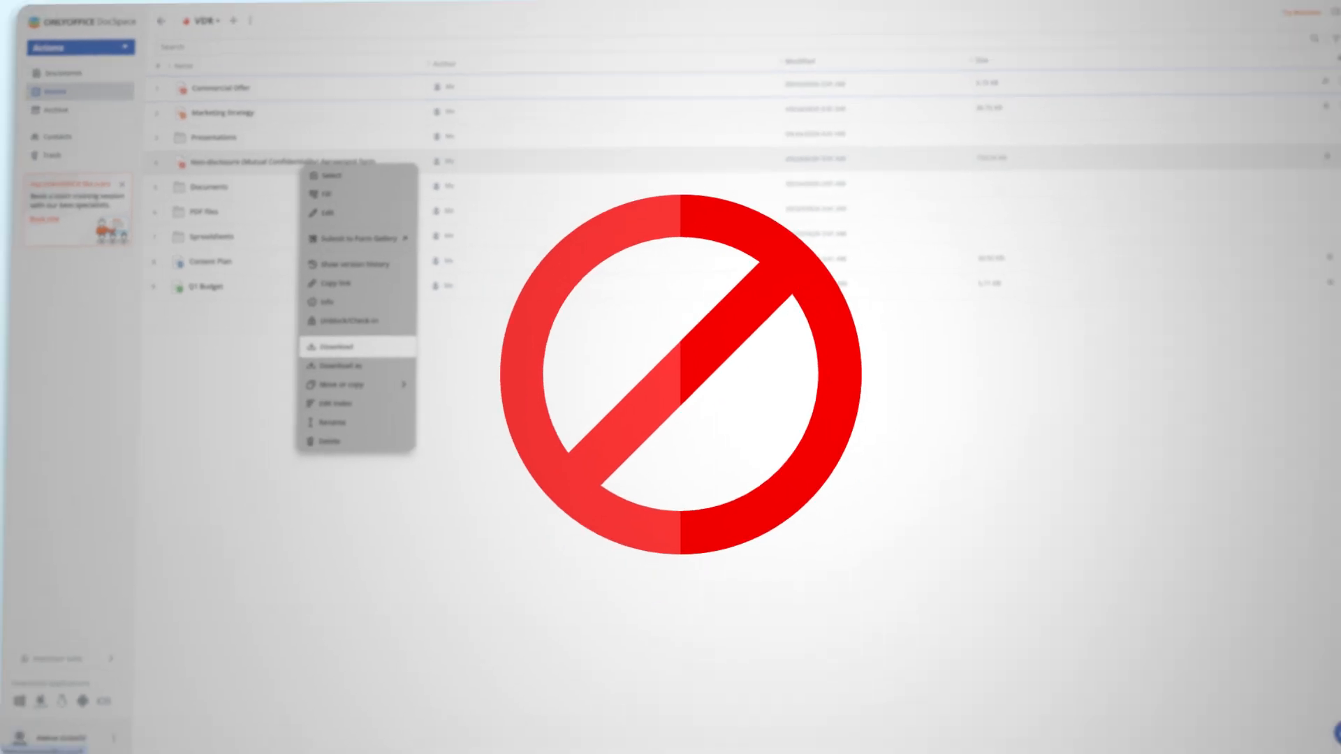
Restrict copy and download so the non-disclosure agreement's Download option is blocked
{"action": "left_click", "coordinate": [327, 212]}
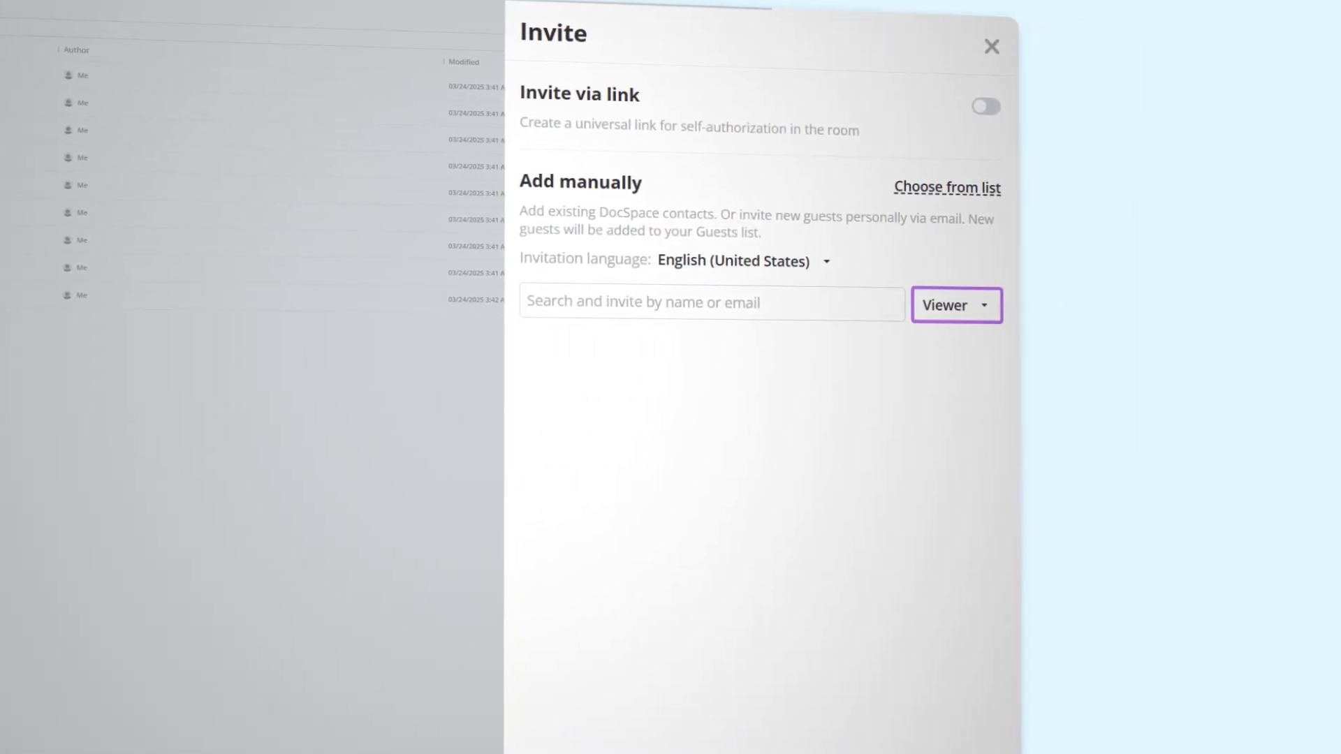
Invite people as Viewers and show the Security audit trail of room activity
{"action": "left_click", "coordinate": [992, 46]}
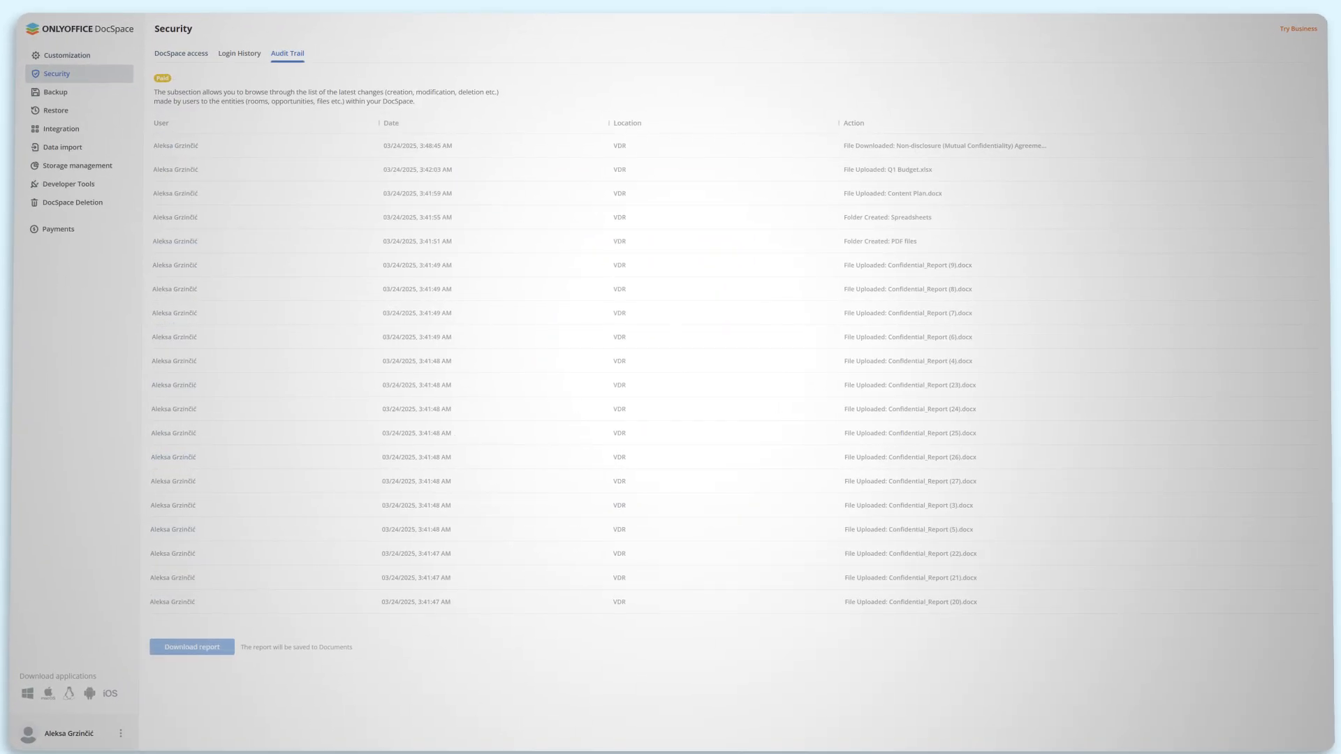